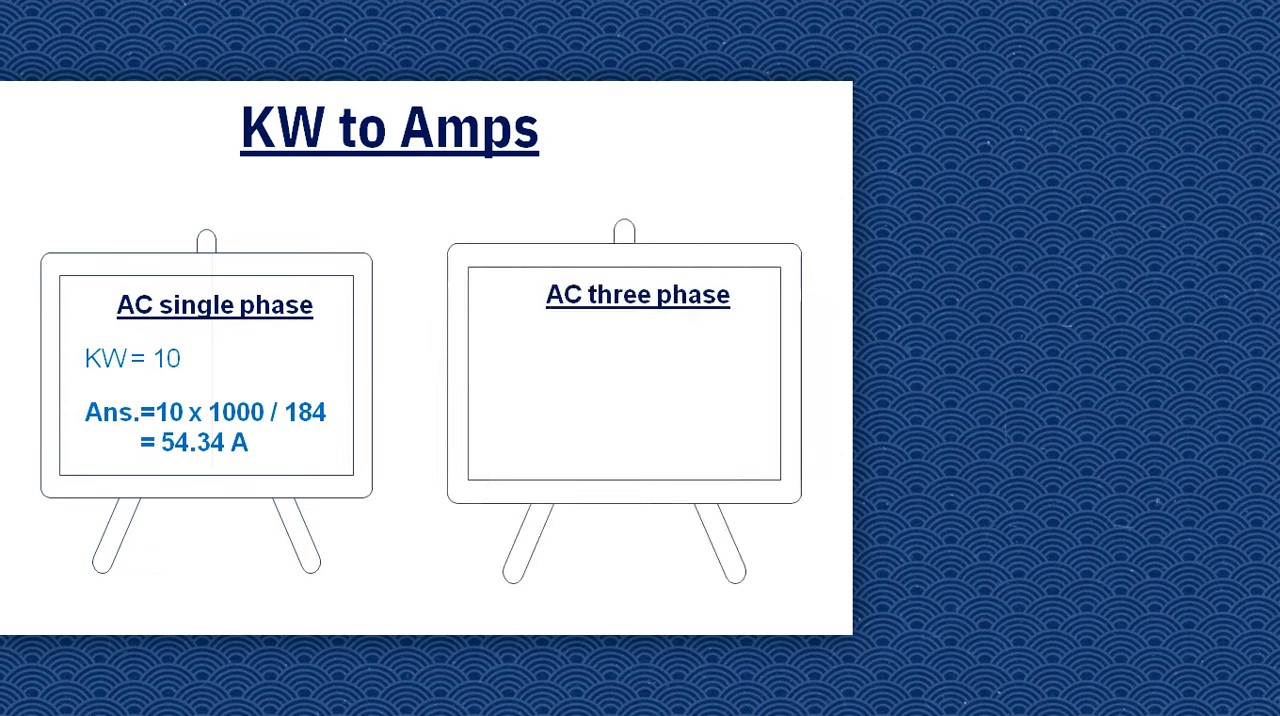
left_click(568, 348)
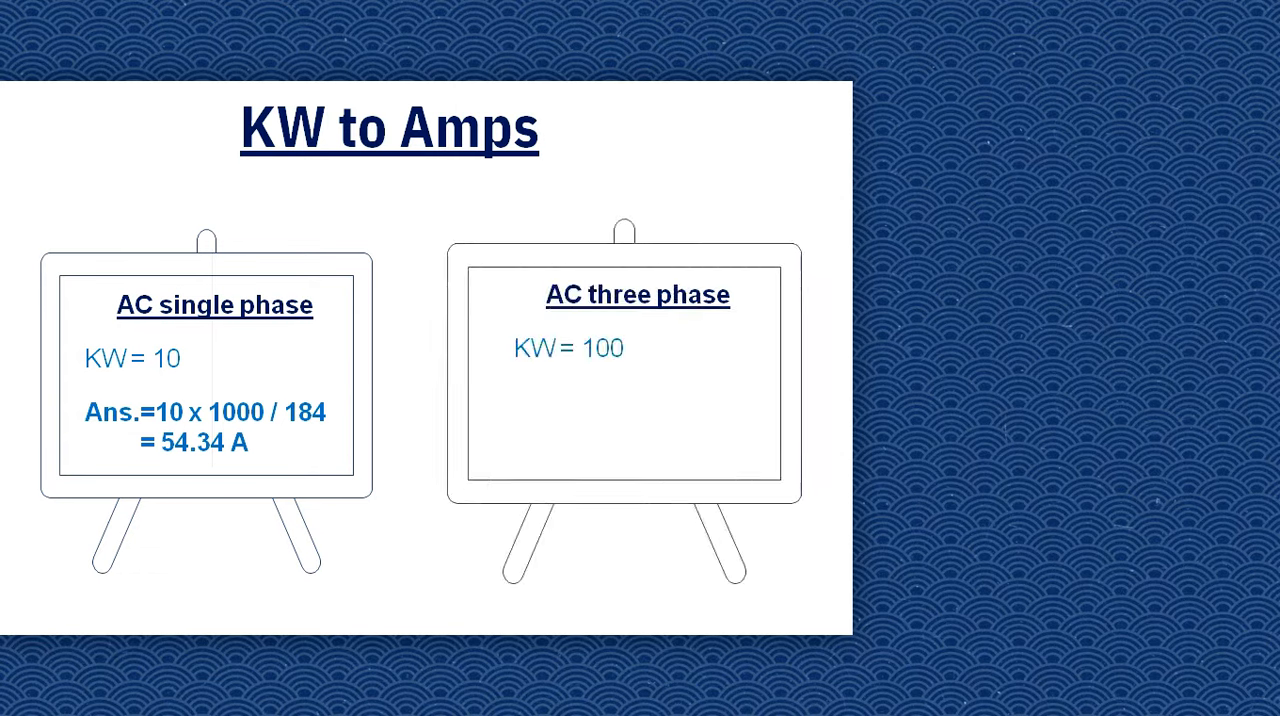